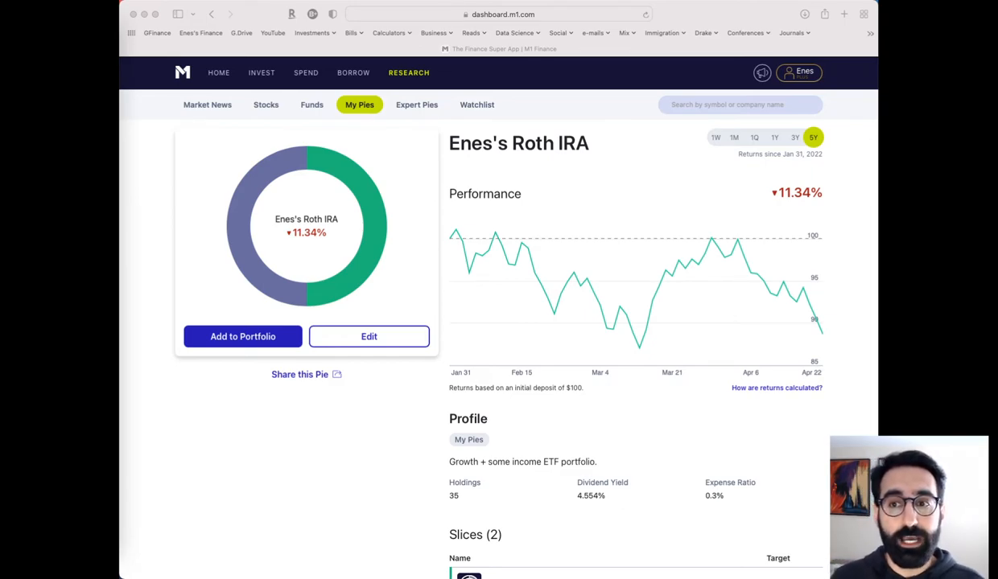
{"action": "mouse_move", "coordinate": [486, 311]}
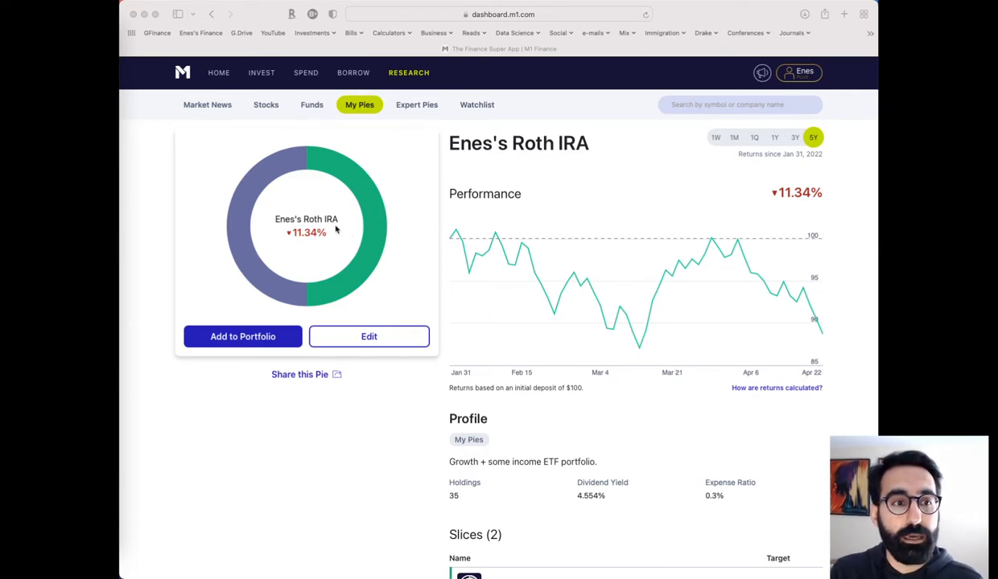
{"action": "mouse_move", "coordinate": [285, 267]}
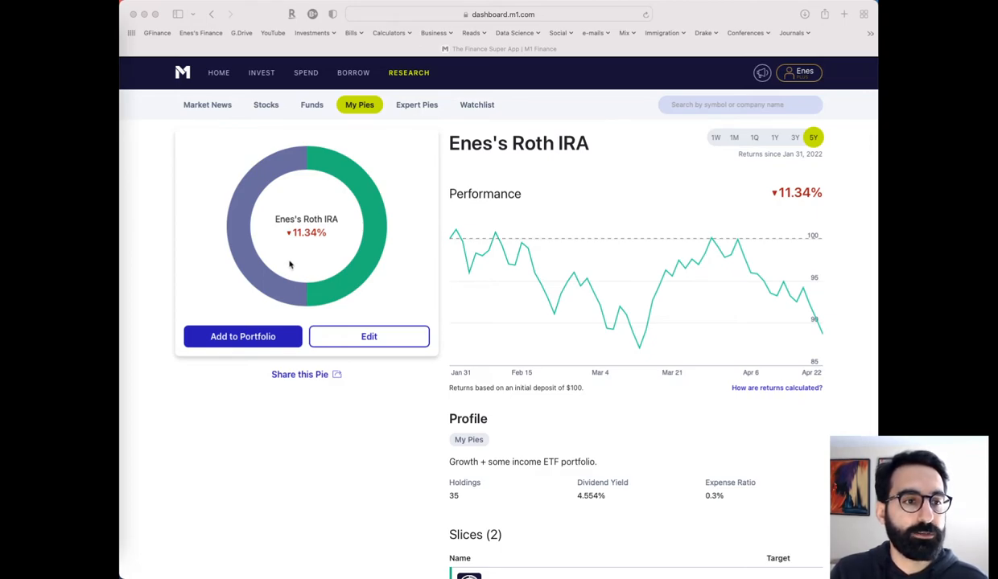
Step: Open the Growth Pie and scroll its 29 slices, led by ARKK and TSLA (-20.27% five-year)
{"action": "scroll", "scroll_direction": "down", "scroll_amount": 3}
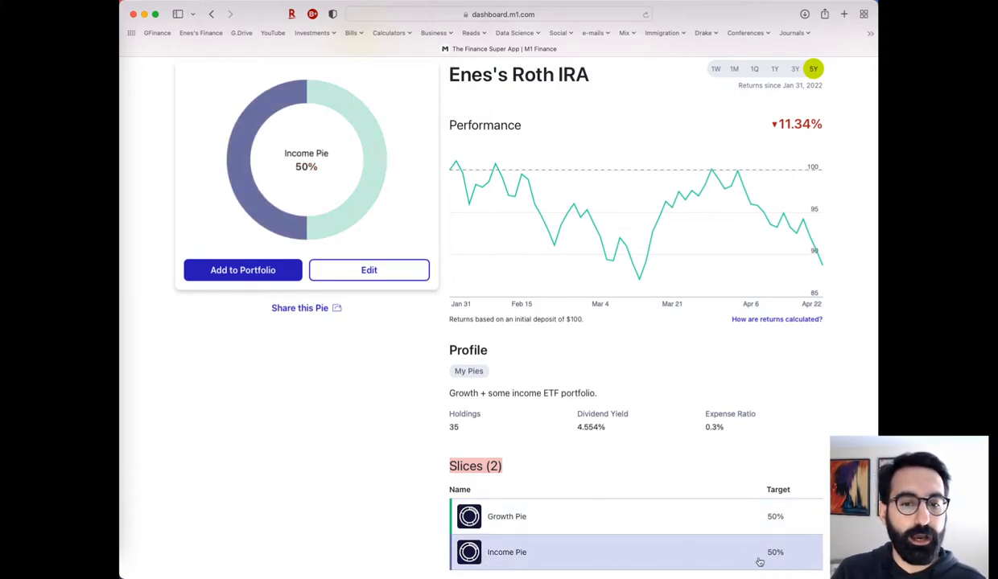
{"action": "mouse_move", "coordinate": [780, 564]}
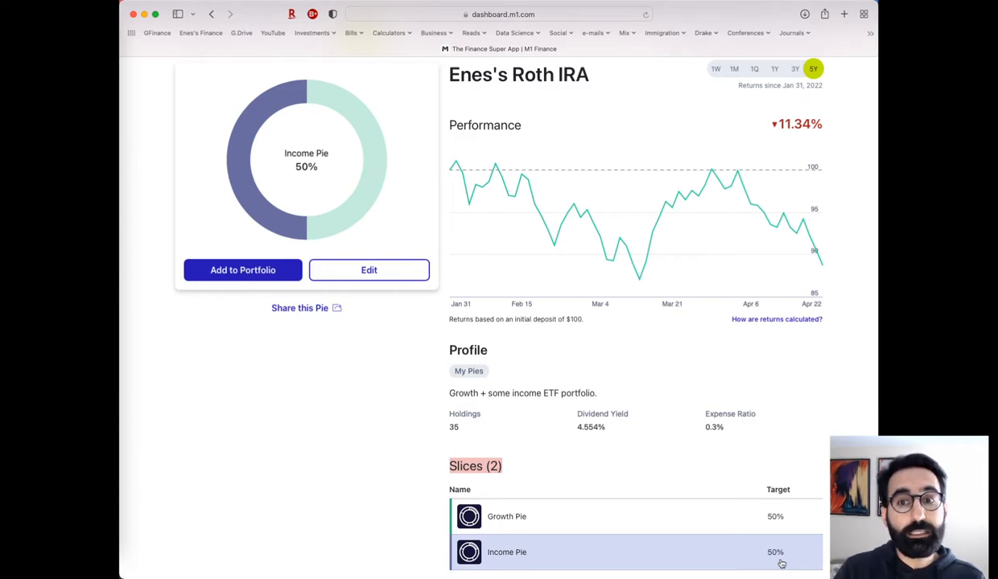
{"action": "mouse_move", "coordinate": [703, 370]}
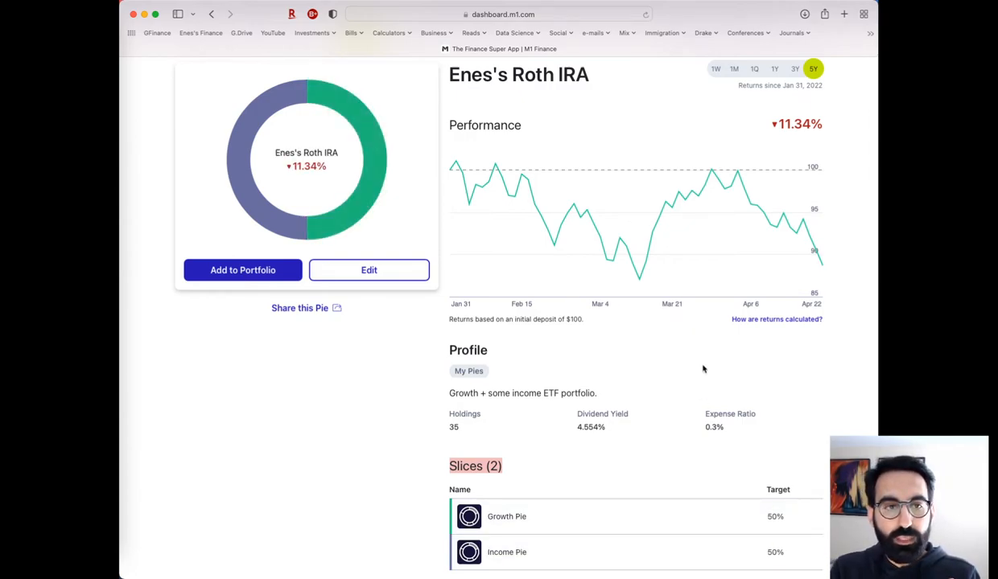
{"action": "mouse_move", "coordinate": [676, 391]}
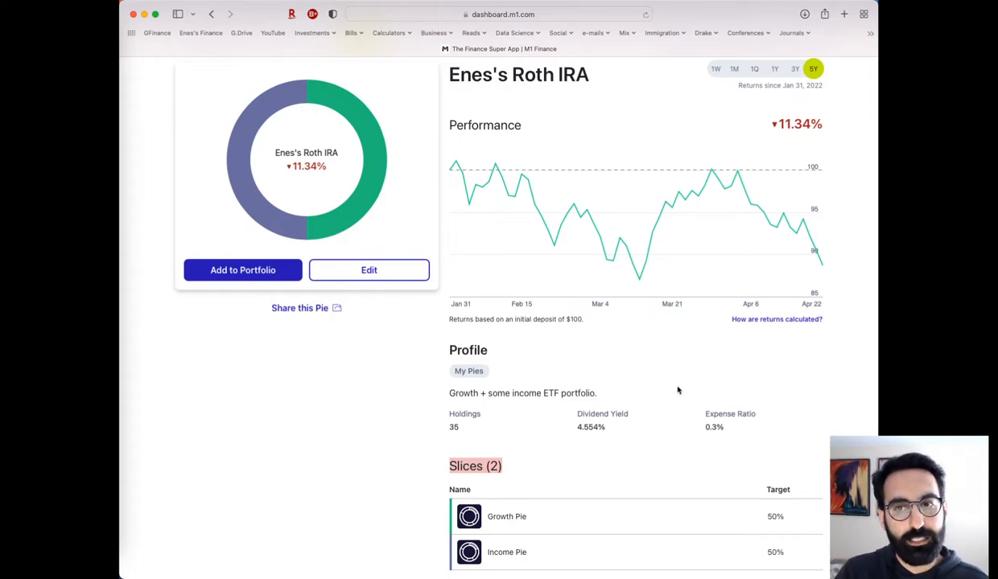
{"action": "mouse_move", "coordinate": [683, 393]}
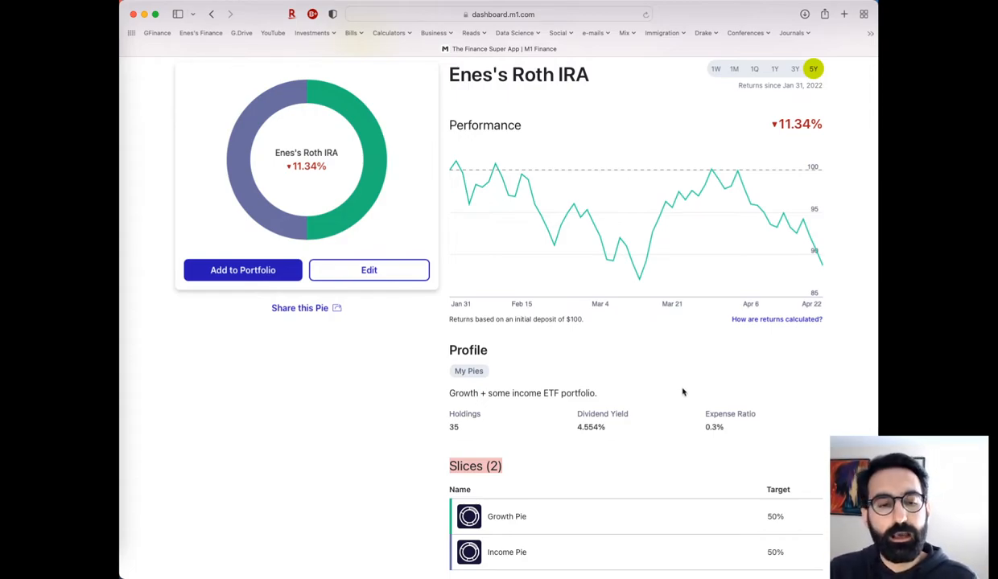
{"action": "mouse_move", "coordinate": [678, 437]}
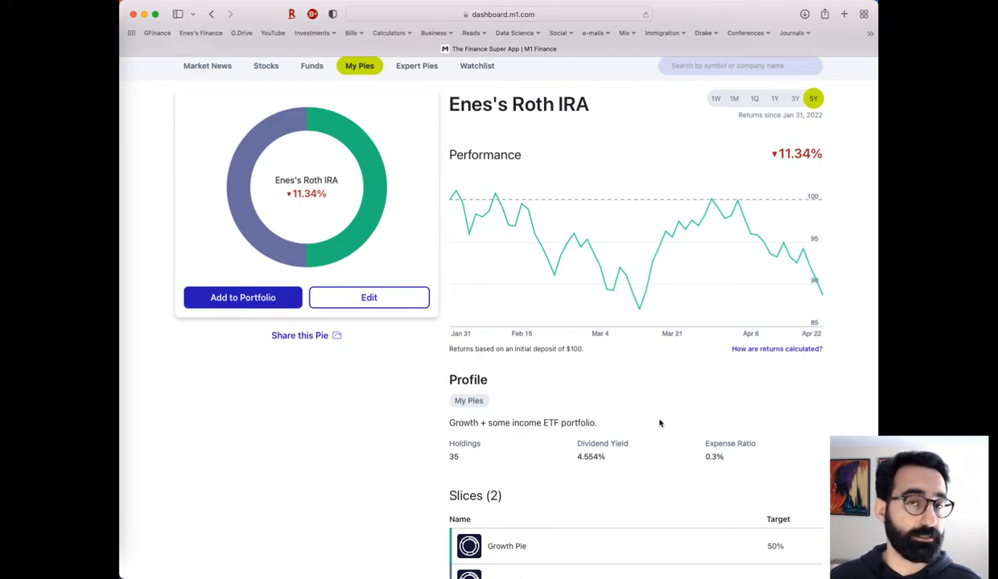
{"action": "mouse_move", "coordinate": [692, 395]}
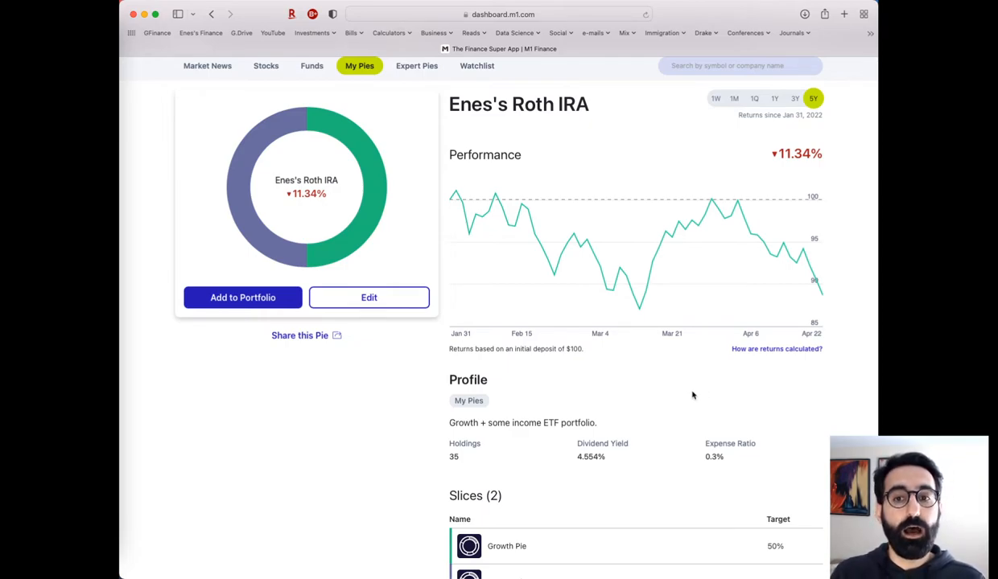
{"action": "scroll", "scroll_direction": "down", "scroll_amount": 3}
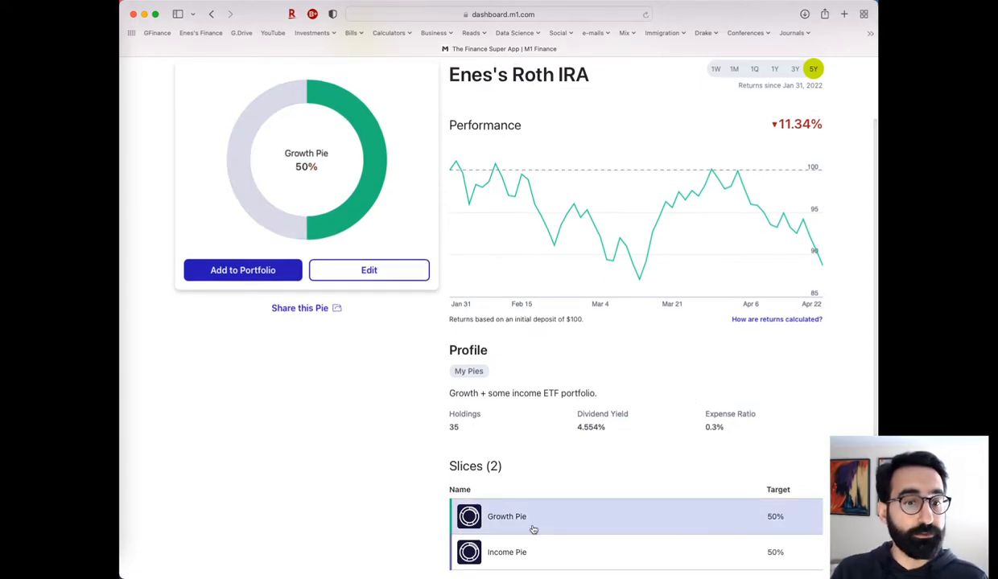
{"action": "left_click", "coordinate": [506, 517]}
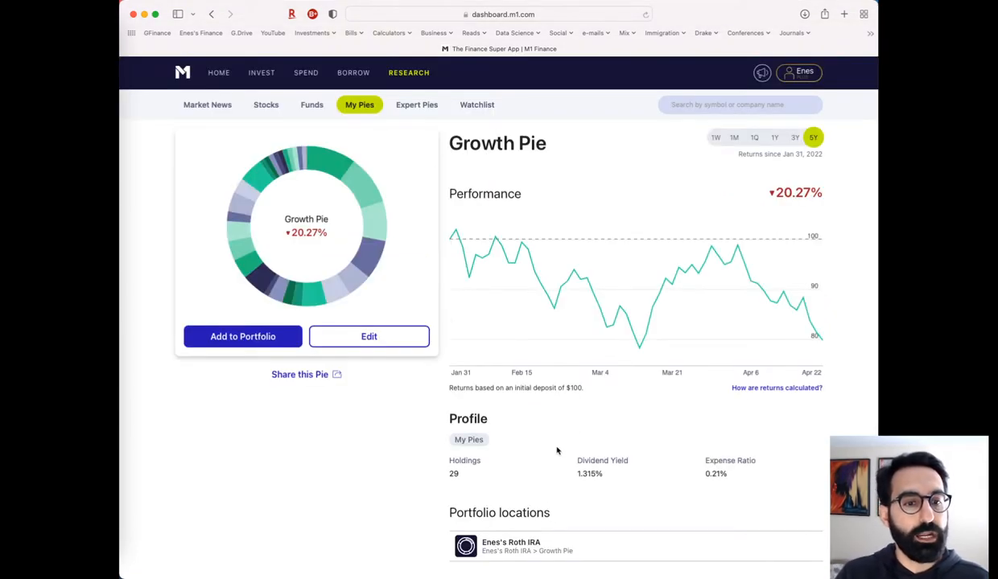
{"action": "scroll", "scroll_direction": "down", "scroll_amount": 3}
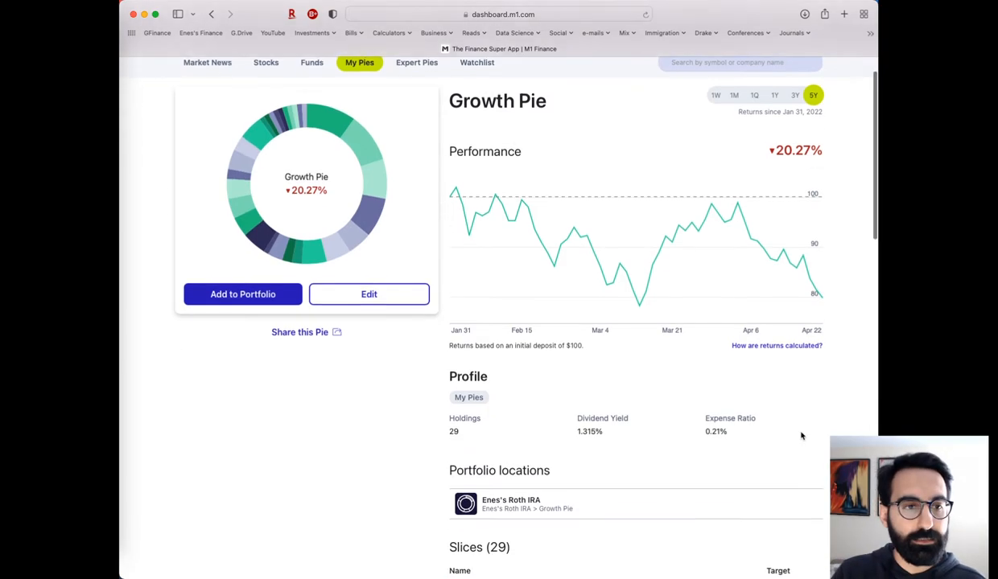
{"action": "scroll", "scroll_direction": "down", "scroll_amount": 3}
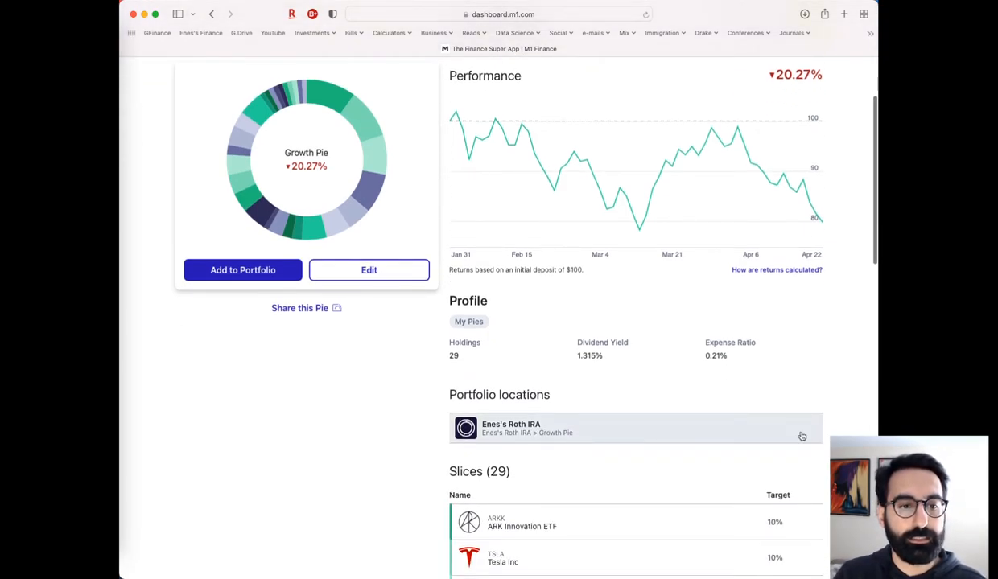
{"action": "scroll", "scroll_direction": "down", "scroll_amount": 3}
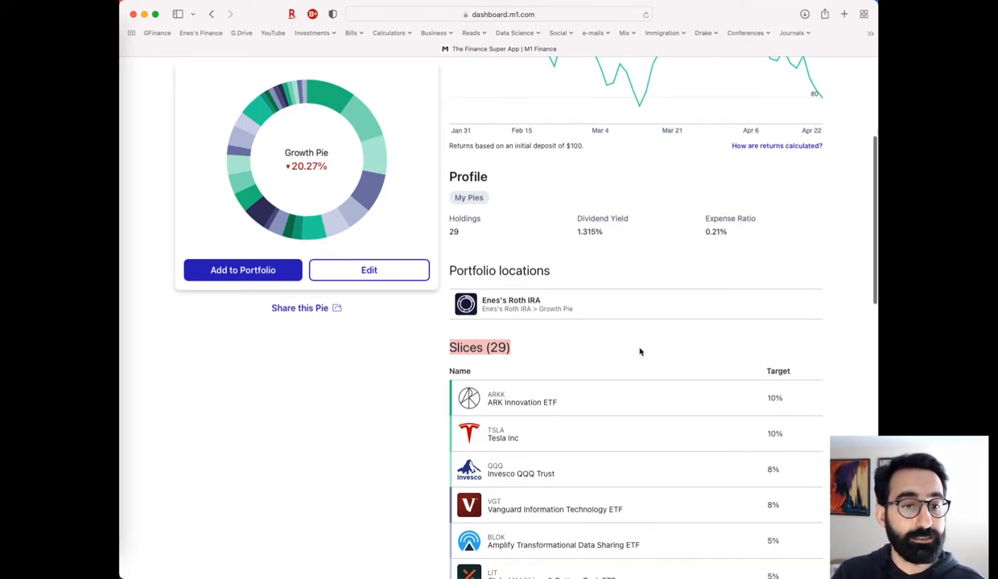
{"action": "scroll", "scroll_direction": "down", "scroll_amount": 3}
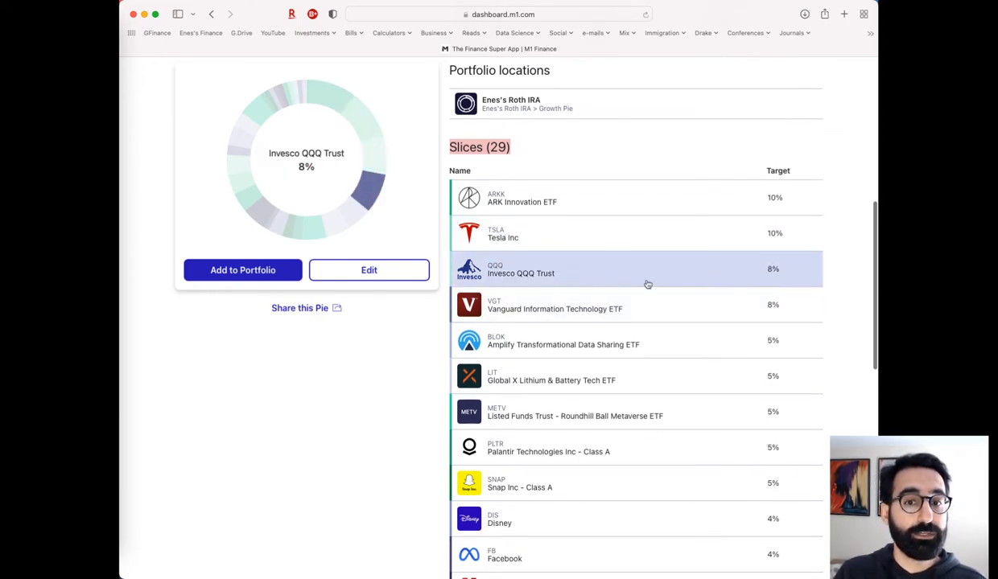
{"action": "mouse_move", "coordinate": [779, 271]}
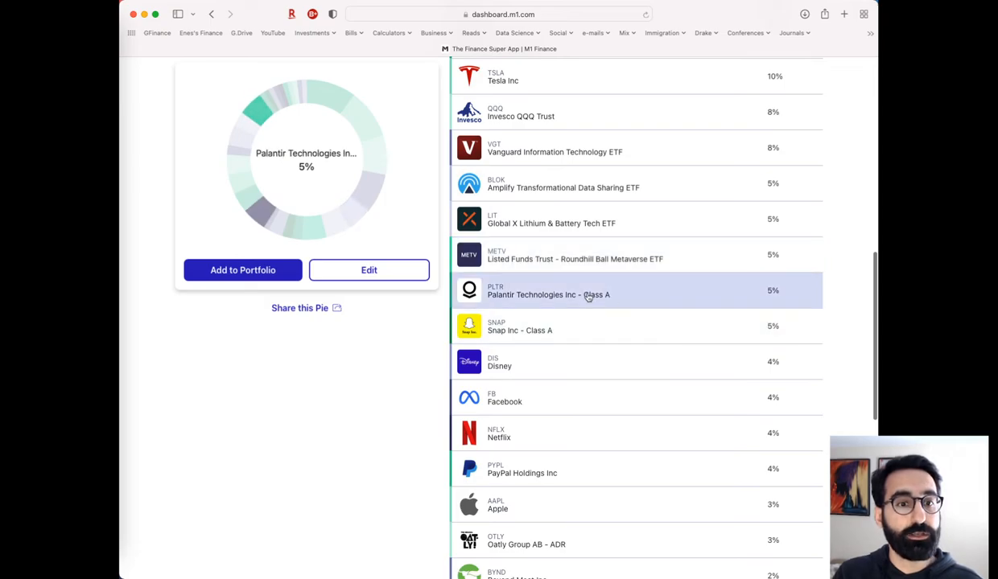
{"action": "scroll", "scroll_direction": "down", "scroll_amount": 3}
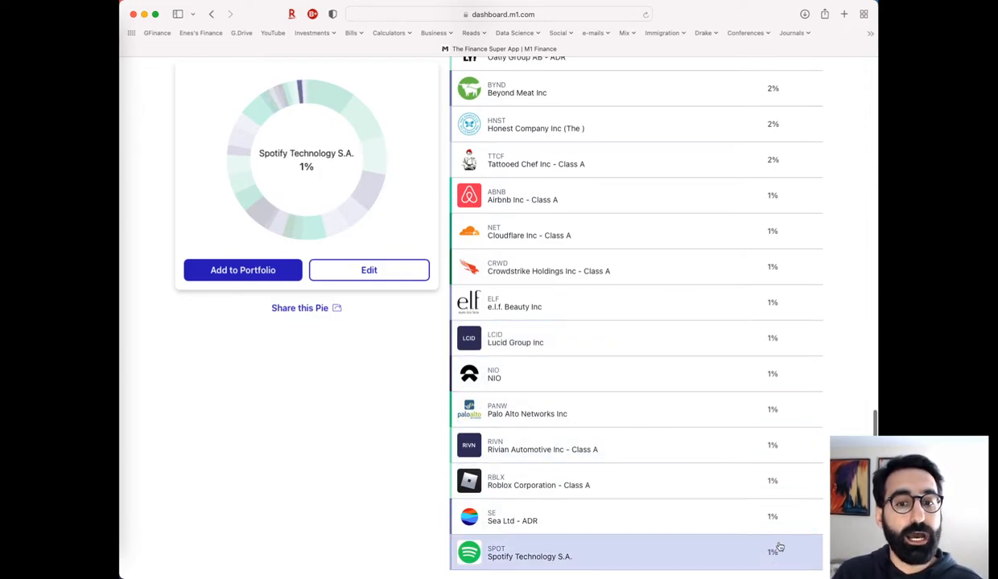
{"action": "scroll", "scroll_direction": "up", "scroll_amount": 3}
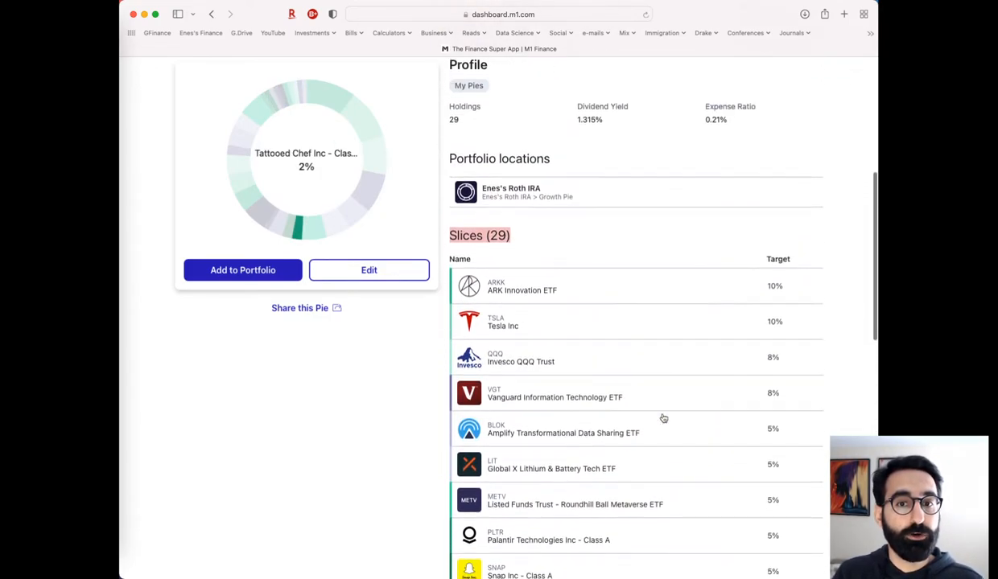
{"action": "scroll", "scroll_direction": "up", "scroll_amount": 3}
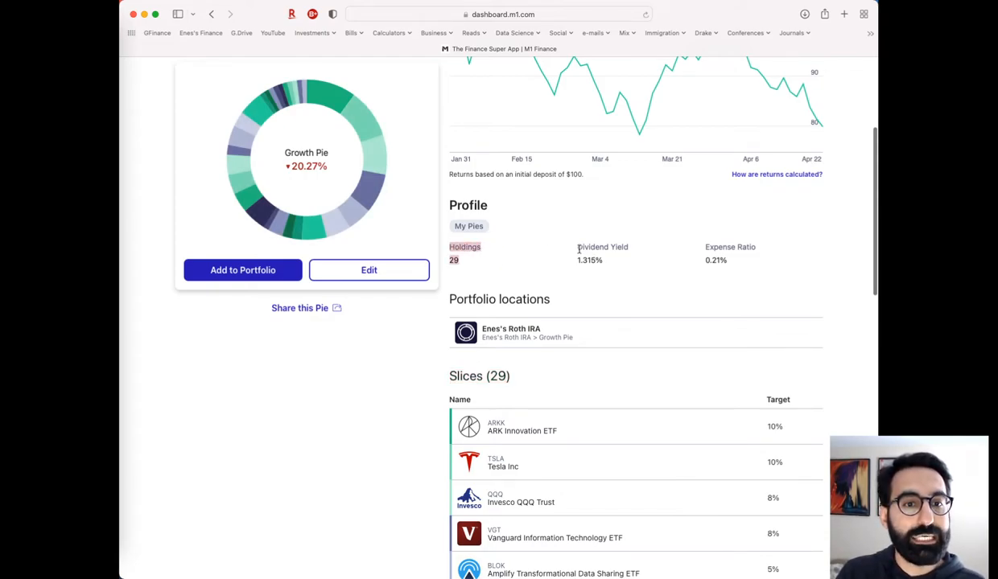
{"action": "scroll", "scroll_direction": "up", "scroll_amount": 3}
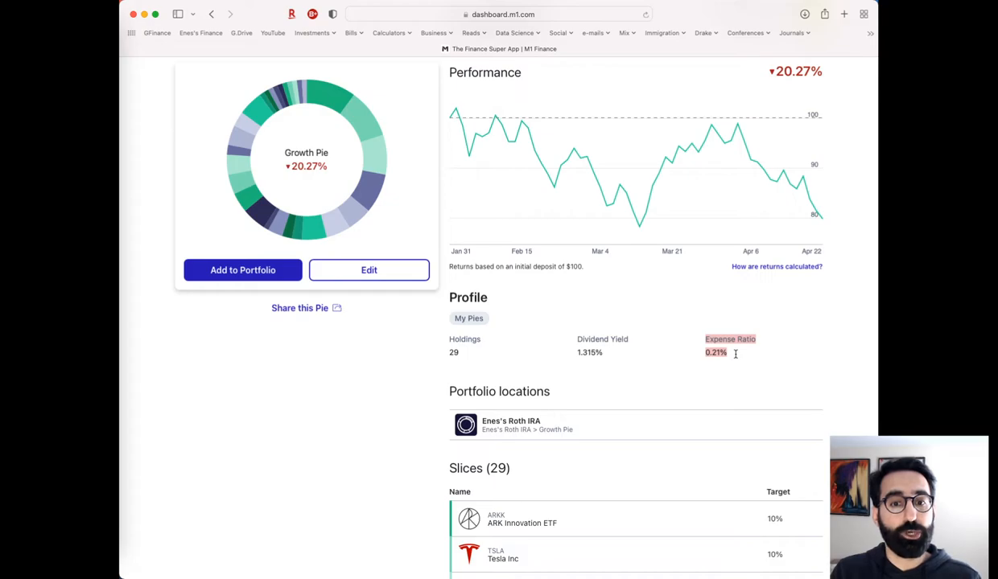
{"action": "scroll", "scroll_direction": "up", "scroll_amount": 3}
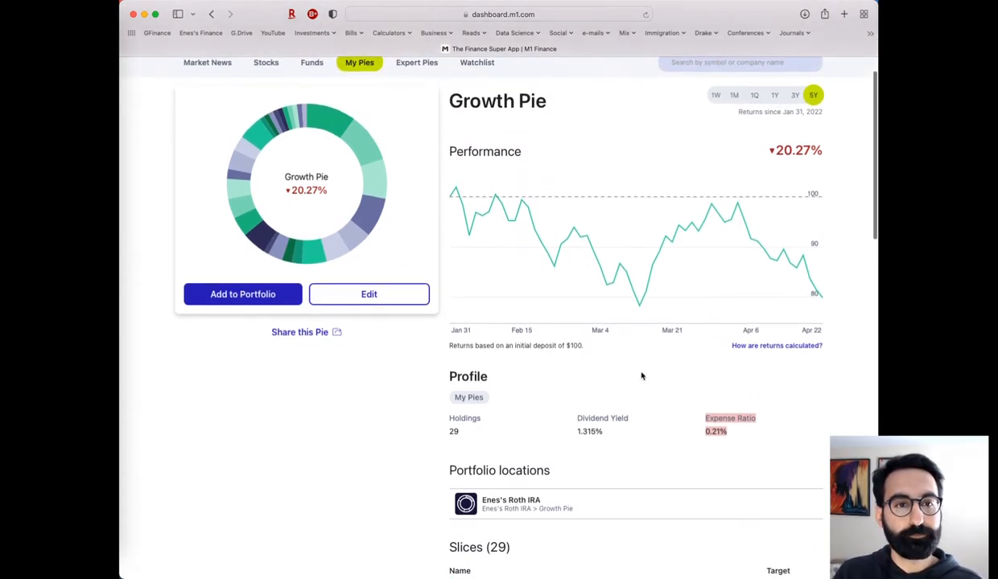
Step: Return to Enes's Roth IRA pie and open the Income Pie (+22.97%, 6 holdings)
{"action": "scroll", "scroll_direction": "up", "scroll_amount": 3}
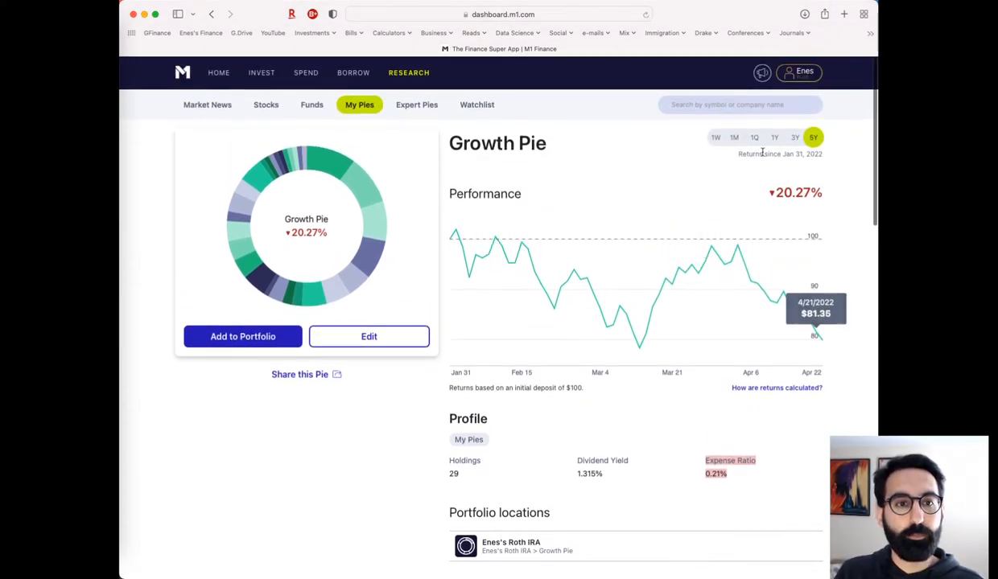
{"action": "mouse_move", "coordinate": [722, 183]}
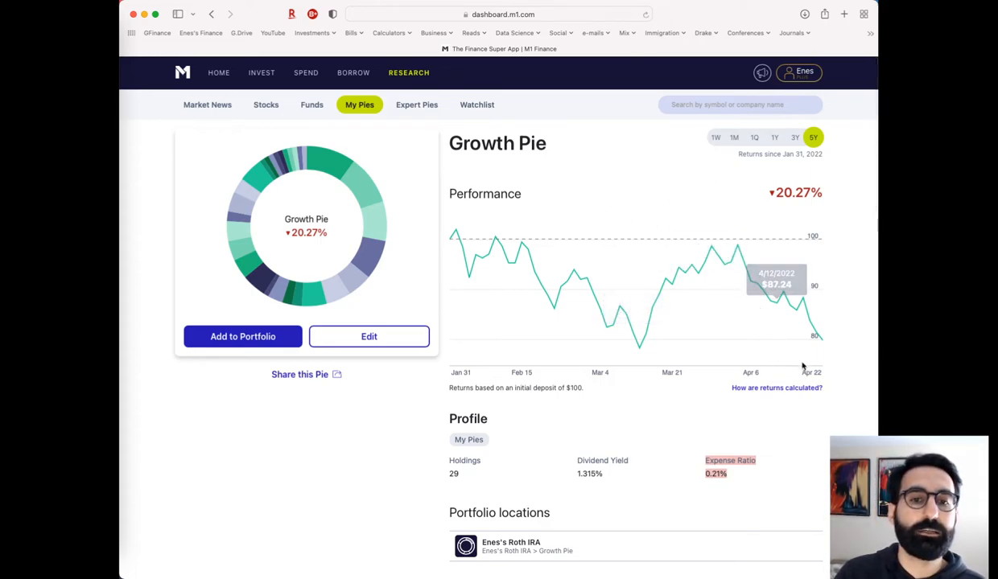
{"action": "mouse_move", "coordinate": [460, 265]}
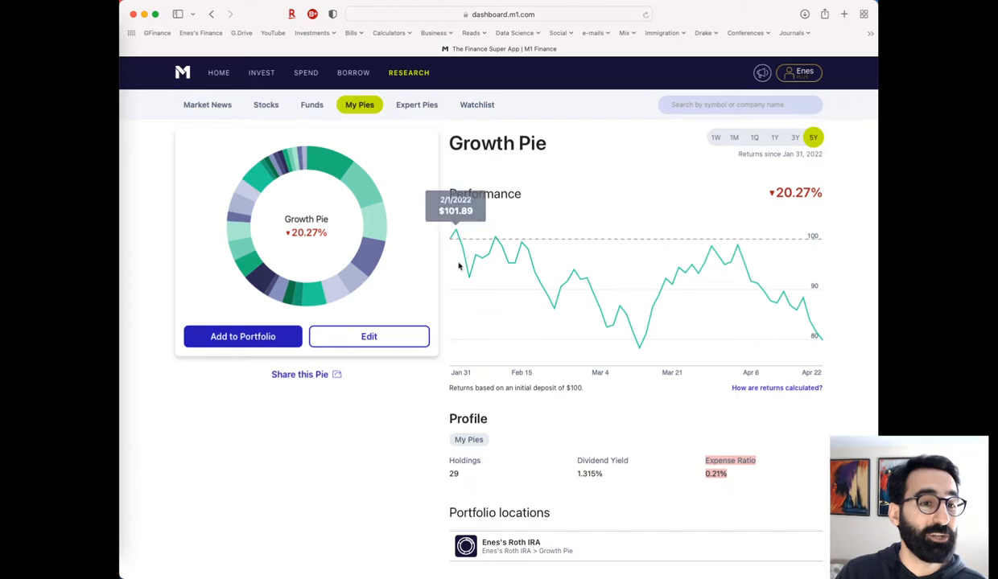
{"action": "mouse_move", "coordinate": [452, 242]}
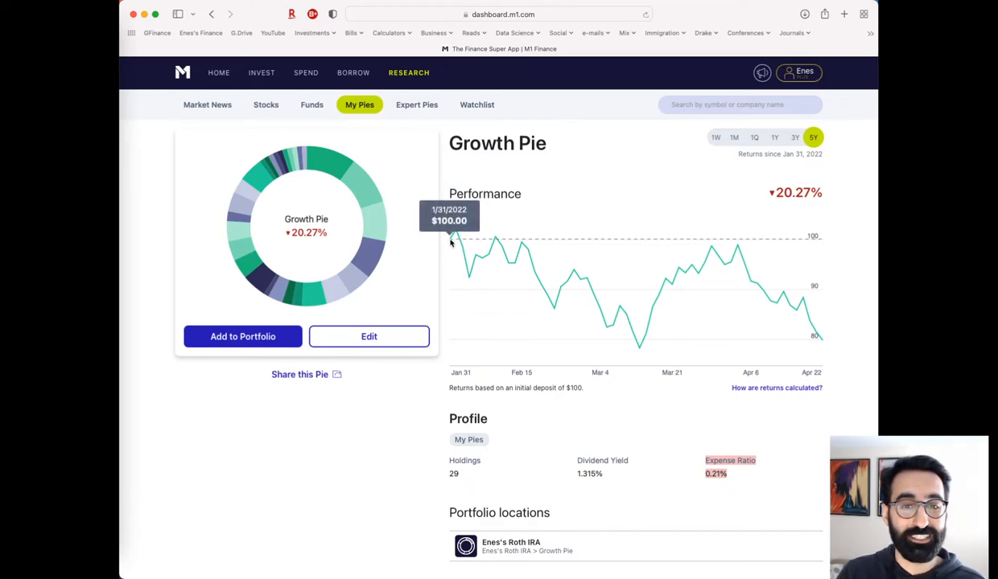
{"action": "mouse_move", "coordinate": [644, 330]}
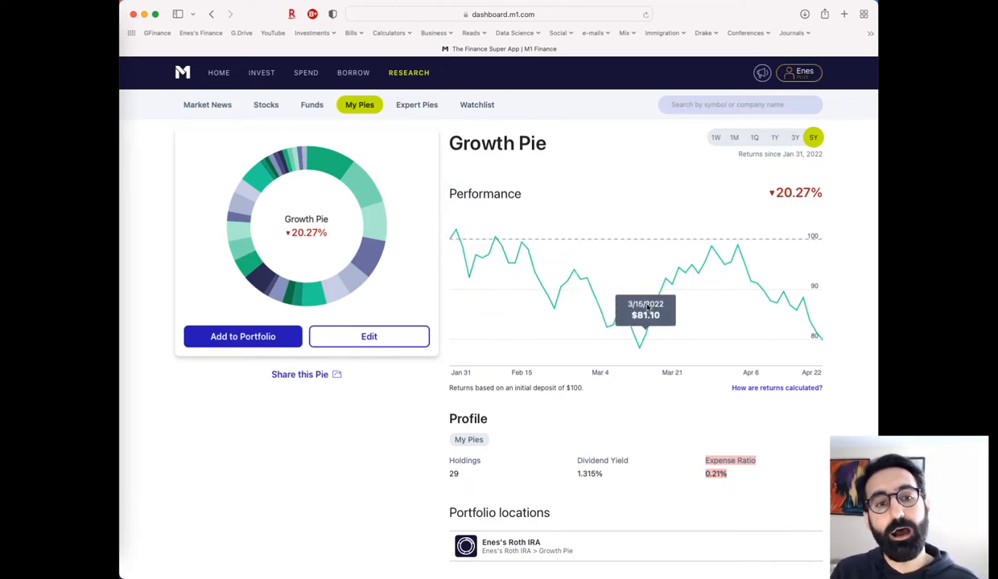
{"action": "mouse_move", "coordinate": [755, 196]}
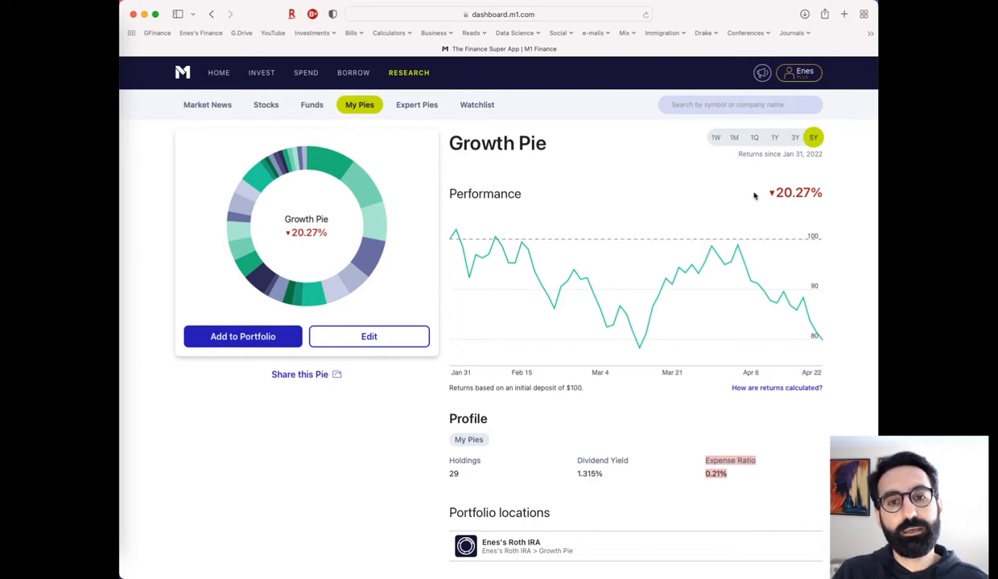
{"action": "mouse_move", "coordinate": [724, 282]}
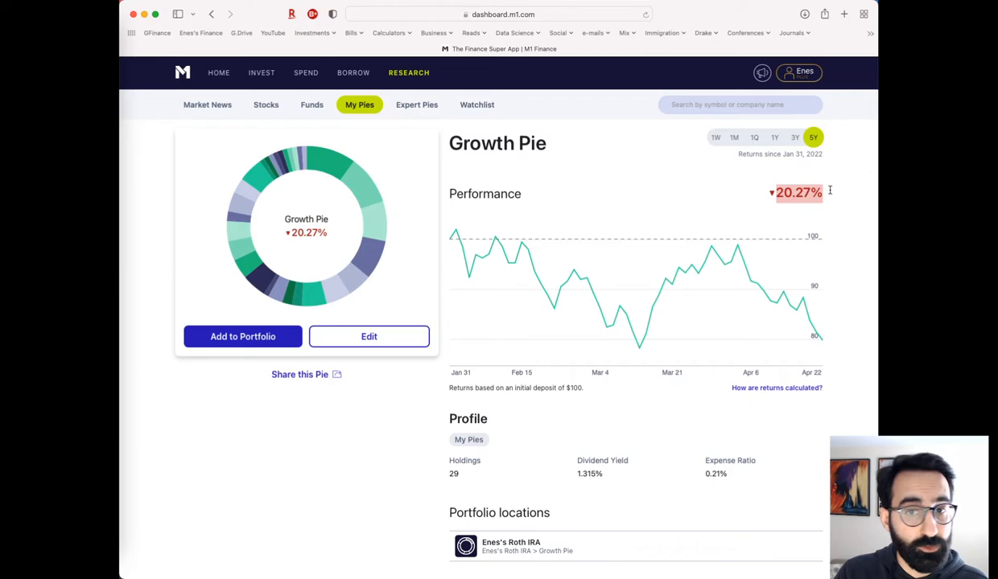
{"action": "mouse_move", "coordinate": [658, 203]}
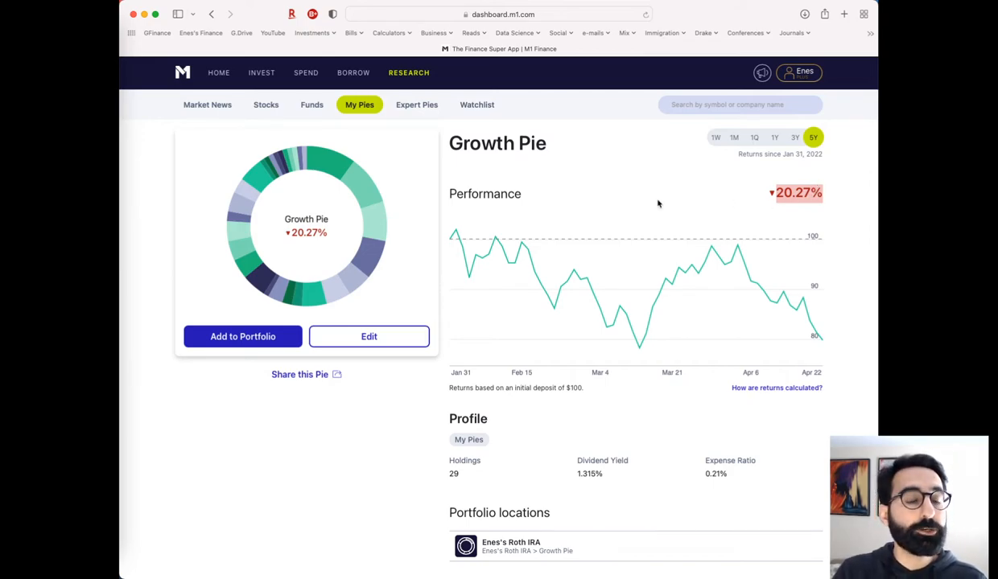
{"action": "mouse_move", "coordinate": [659, 186]}
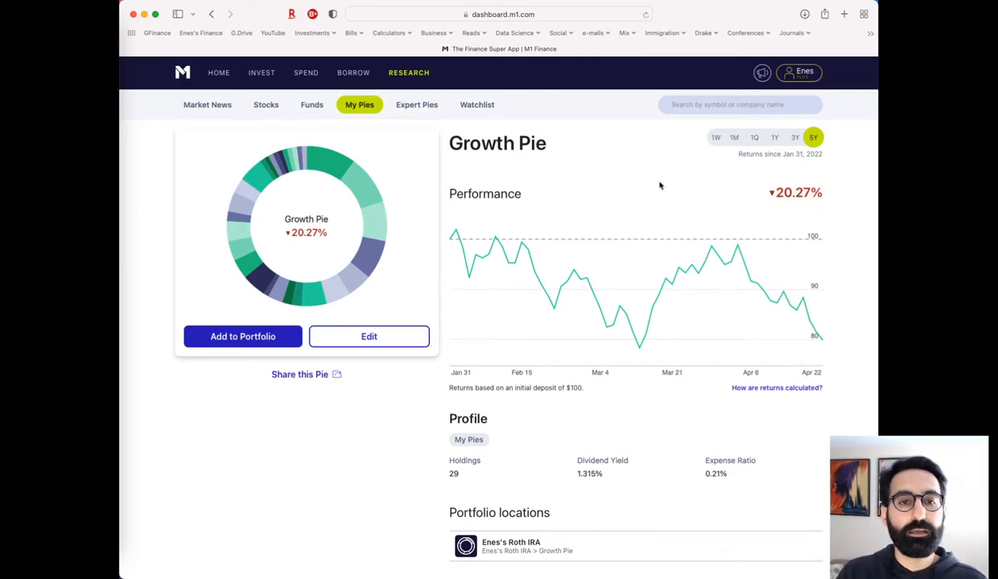
{"action": "mouse_move", "coordinate": [661, 176]}
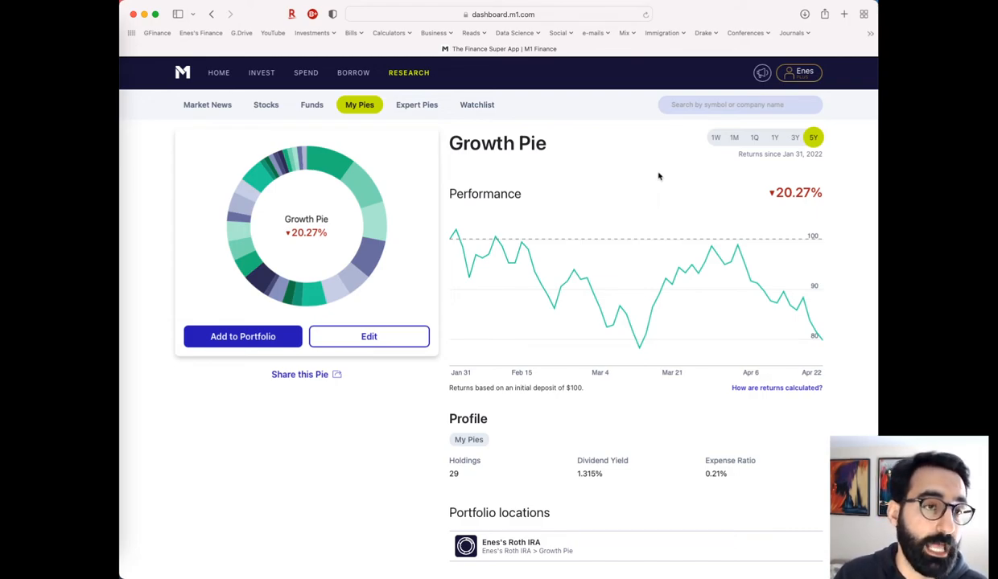
{"action": "mouse_move", "coordinate": [593, 269]}
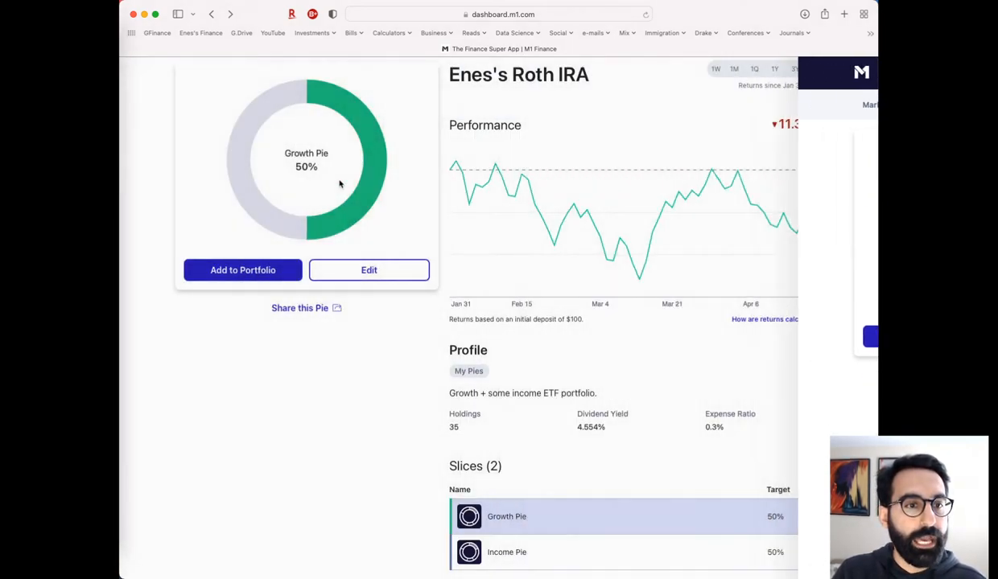
{"action": "left_click", "coordinate": [813, 67]}
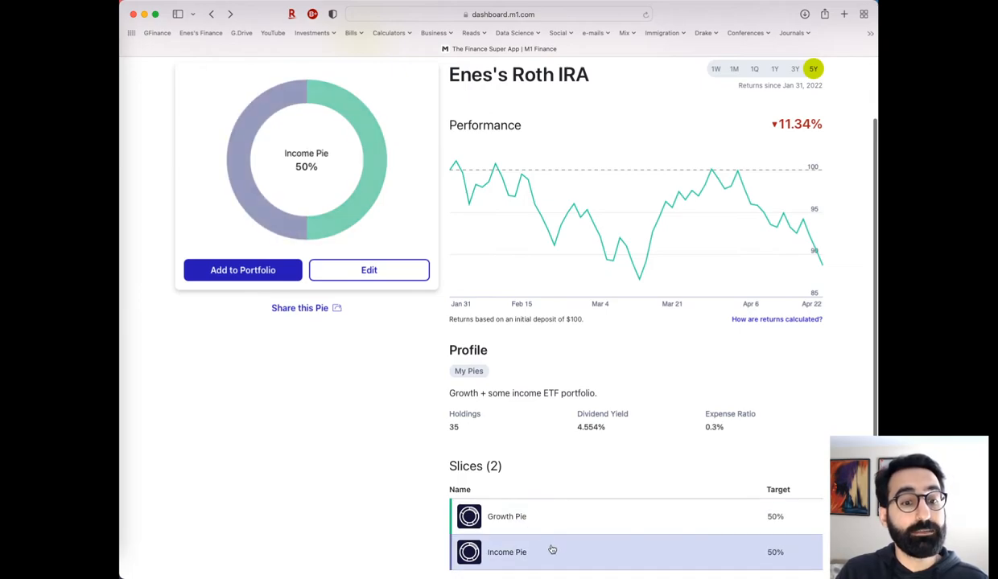
{"action": "left_click", "coordinate": [507, 552]}
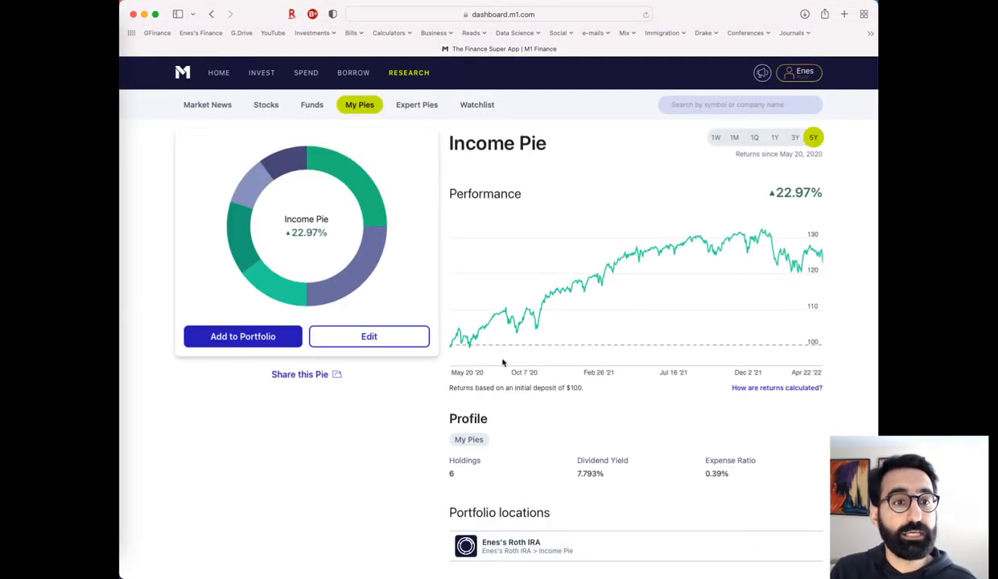
Step: Show the Income Pie slices: JEPI, SCHD 25%; QYLD, RYLD 15%; DIVO, NUSI 10%
{"action": "double_click", "coordinate": [497, 143]}
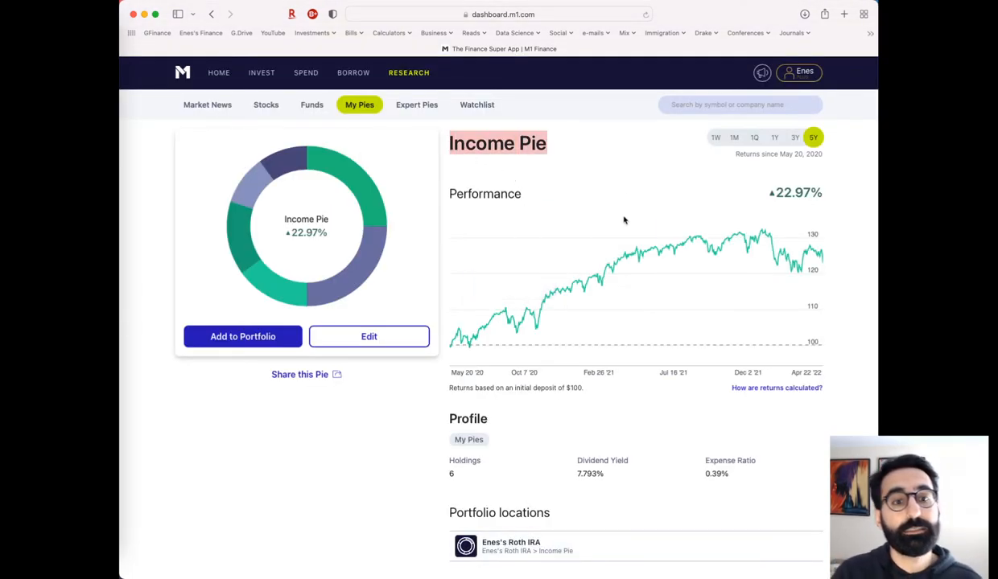
{"action": "scroll", "scroll_direction": "down", "scroll_amount": 3}
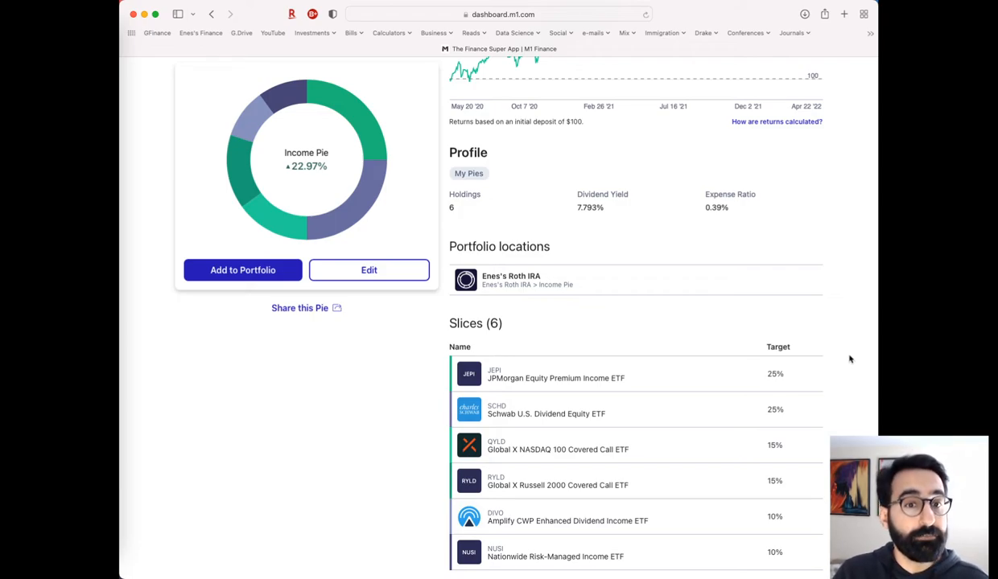
{"action": "mouse_move", "coordinate": [593, 203]}
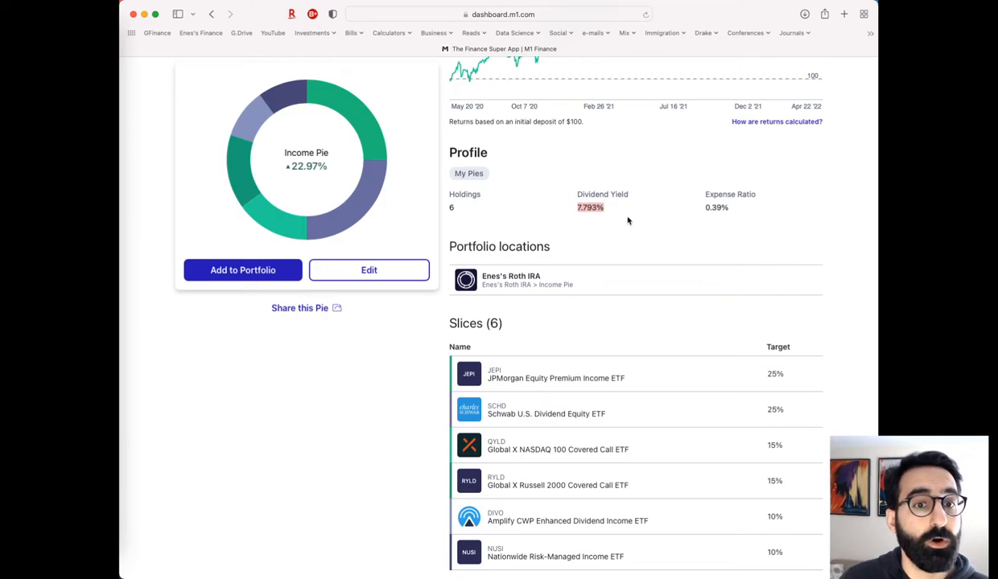
{"action": "mouse_move", "coordinate": [708, 201]}
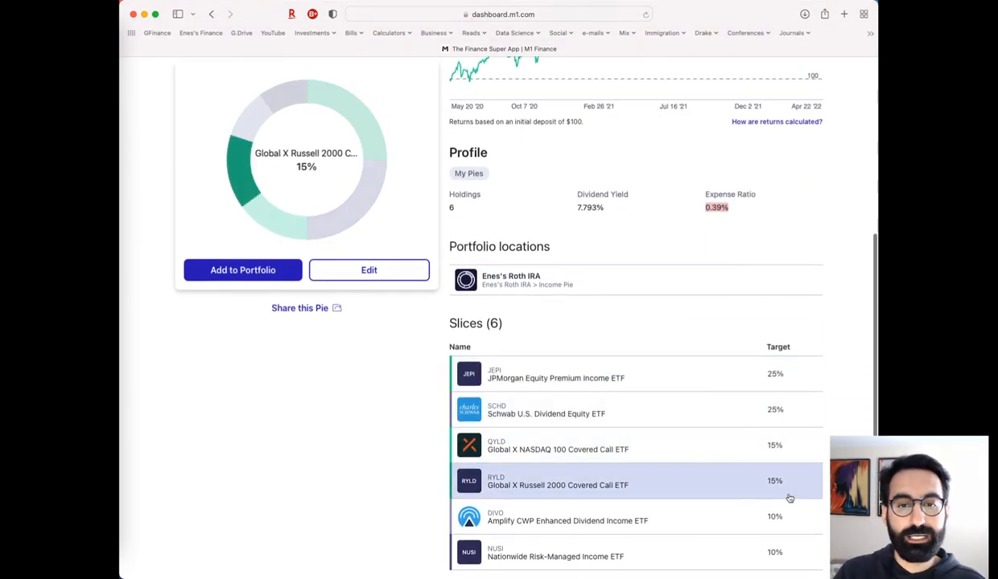
{"action": "mouse_move", "coordinate": [816, 339]}
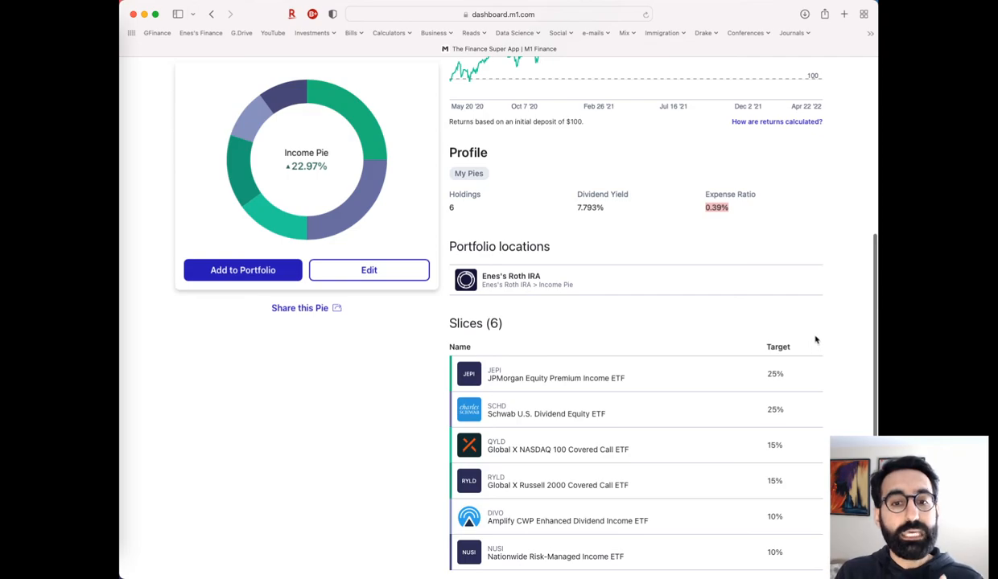
{"action": "mouse_move", "coordinate": [832, 335]}
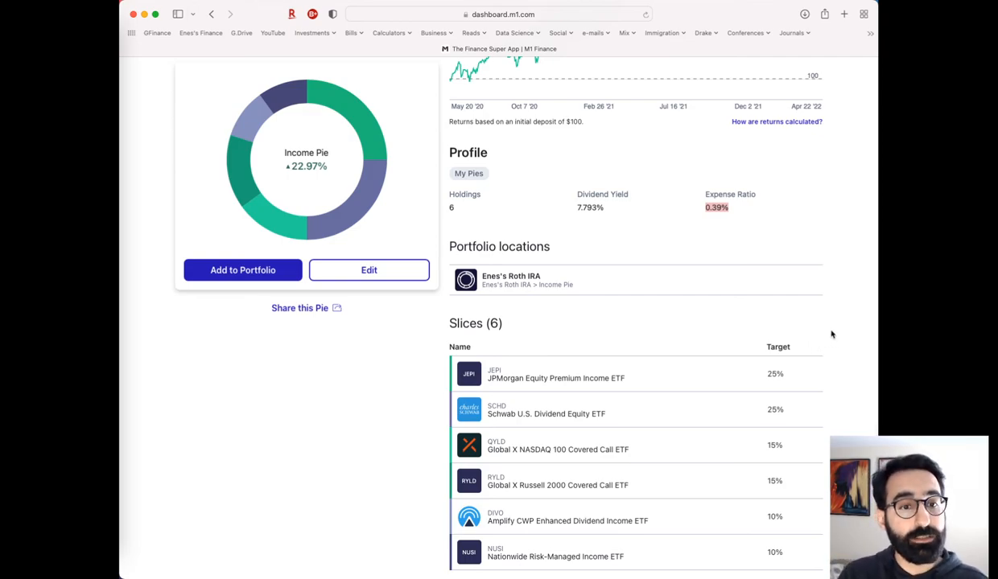
{"action": "mouse_move", "coordinate": [599, 330]}
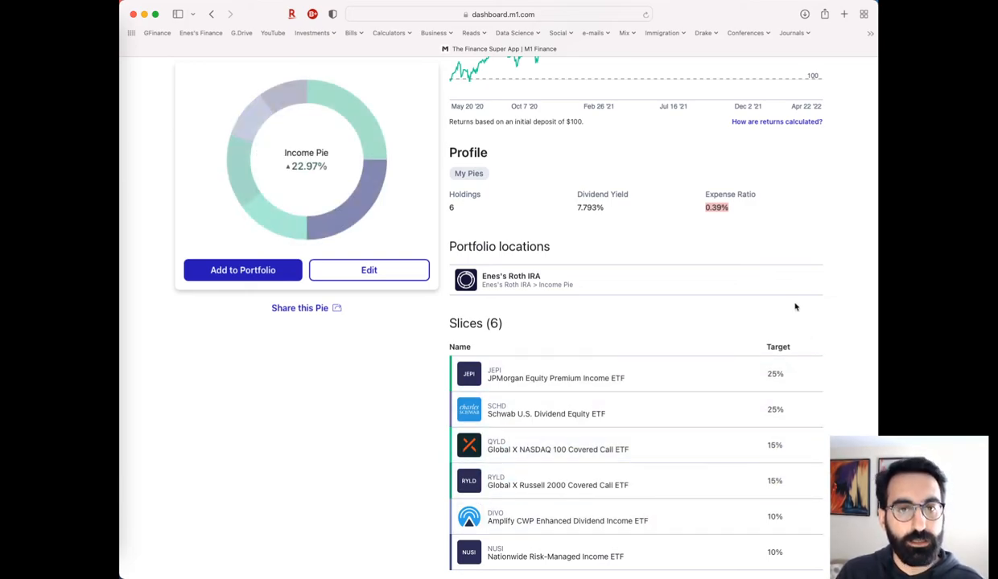
Step: Go back to the Roth IRA pie's Slices (2) list, with Growth and Income Pies at 50%
{"action": "scroll", "scroll_direction": "up", "scroll_amount": 3}
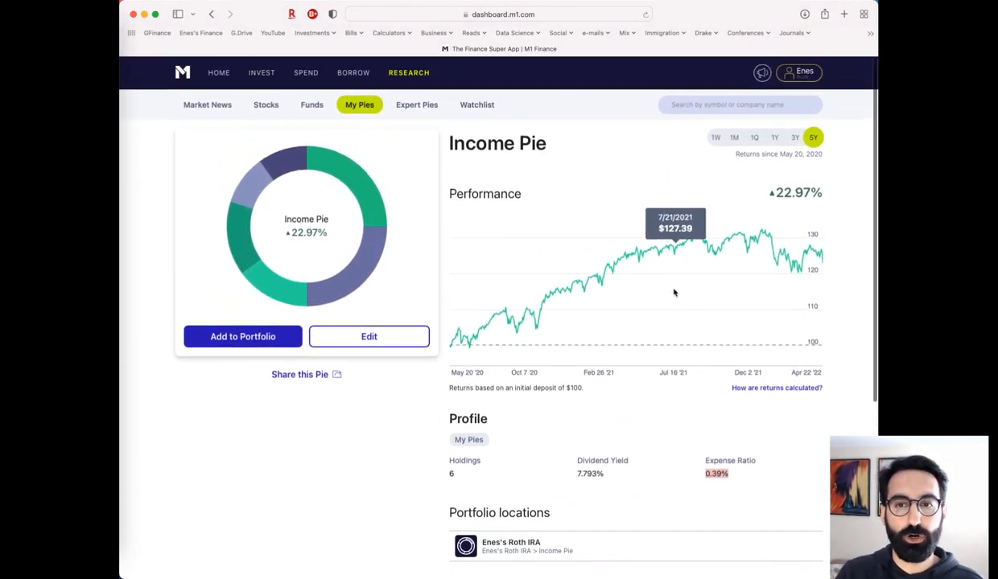
{"action": "mouse_move", "coordinate": [563, 180]}
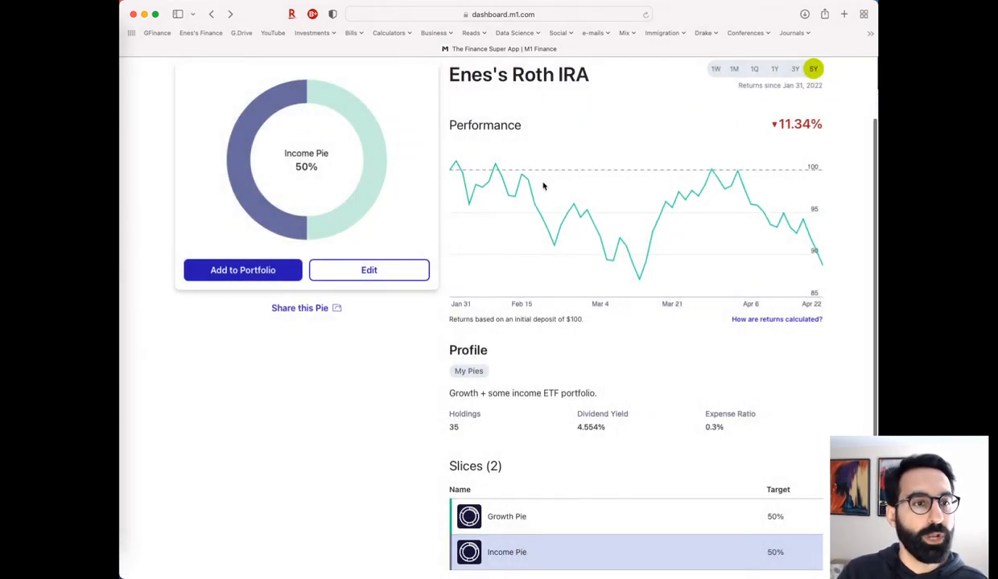
{"action": "scroll", "scroll_direction": "up", "scroll_amount": 3}
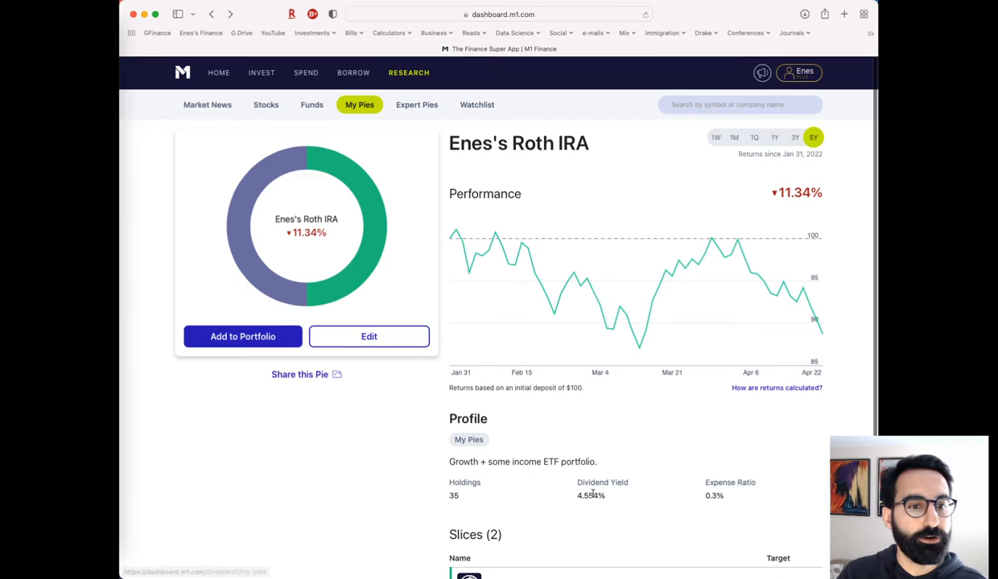
{"action": "mouse_move", "coordinate": [663, 455]}
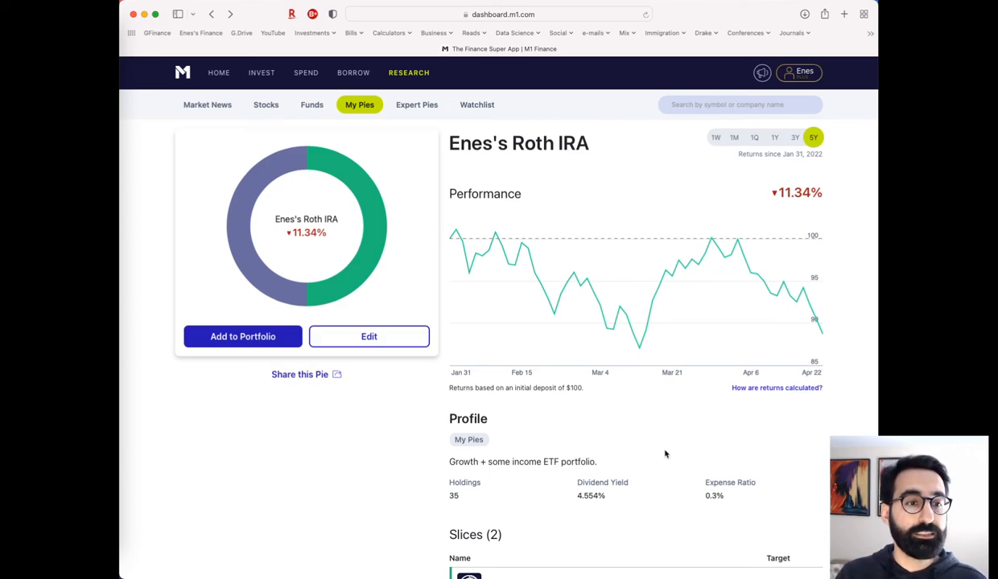
{"action": "scroll", "scroll_direction": "down", "scroll_amount": 3}
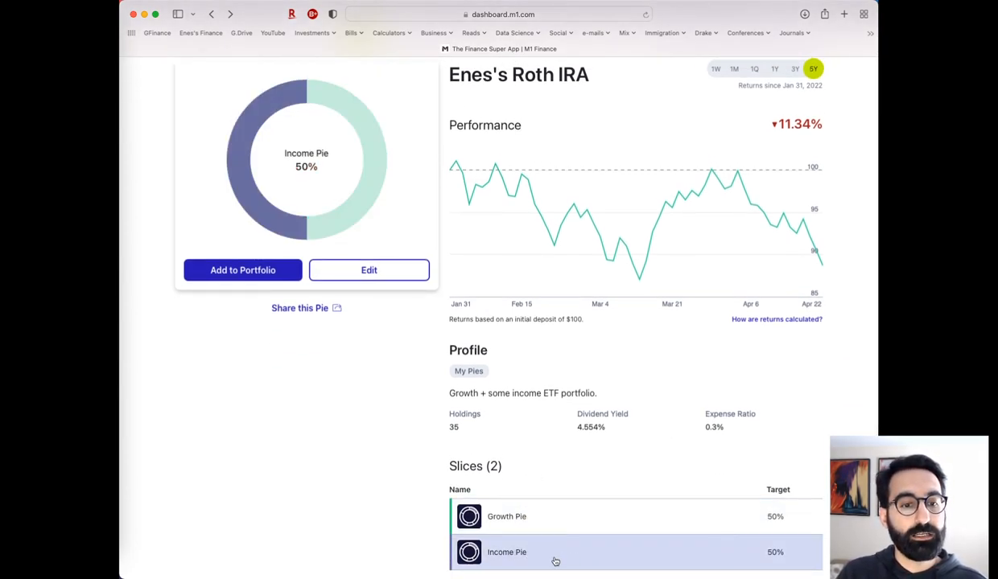
{"action": "mouse_move", "coordinate": [520, 560]}
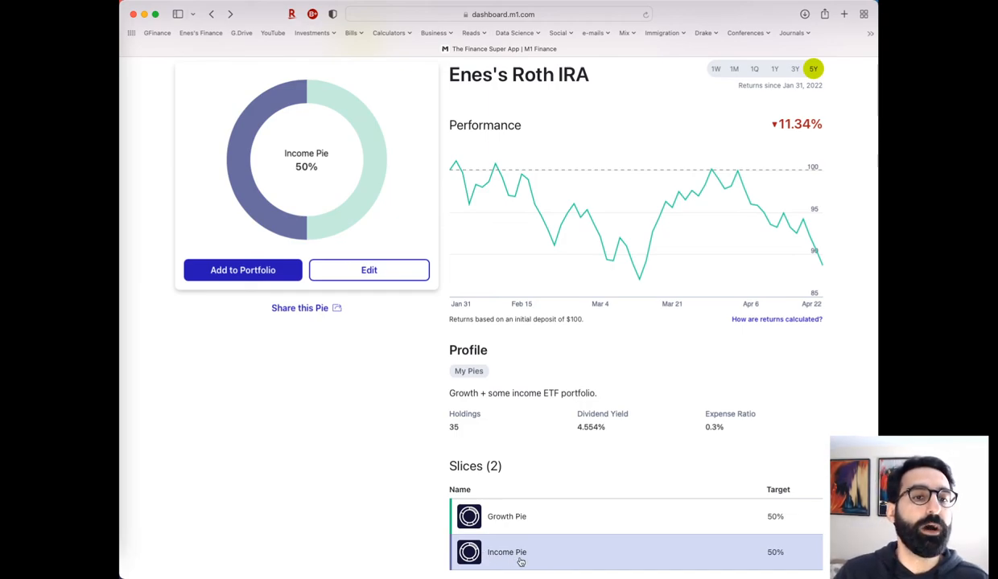
{"action": "mouse_move", "coordinate": [642, 393]}
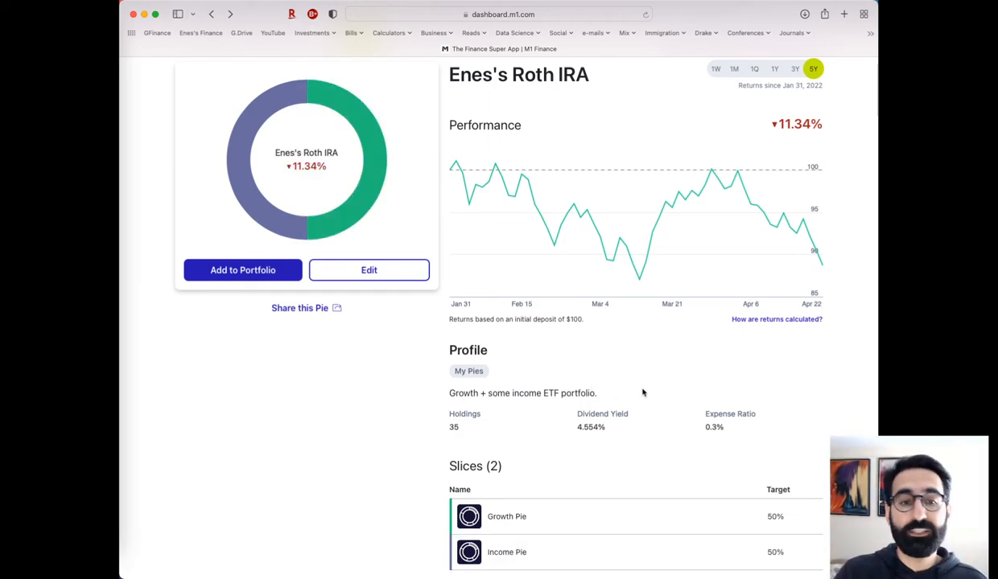